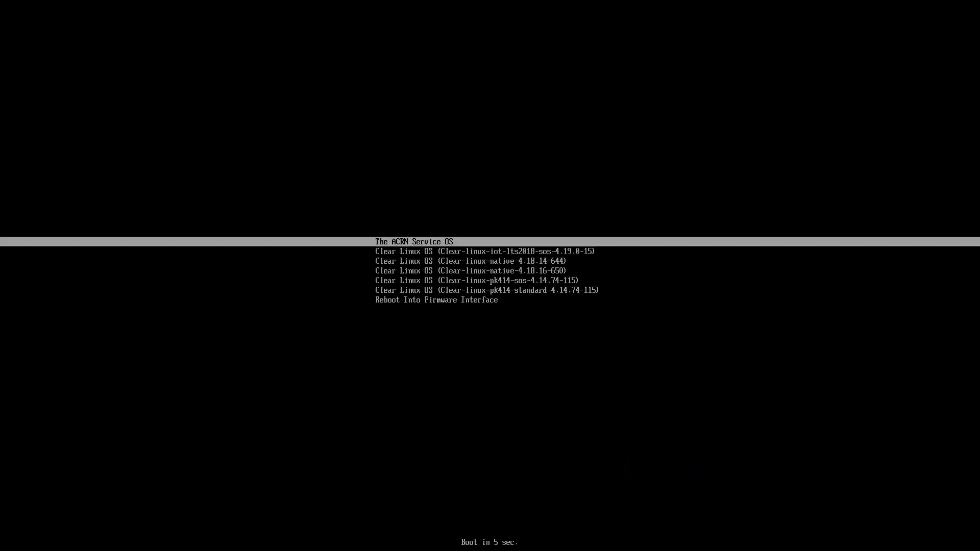
- Boot 'The ACRN Service OS' GRUB entry and let the kernel start up
key(Return)
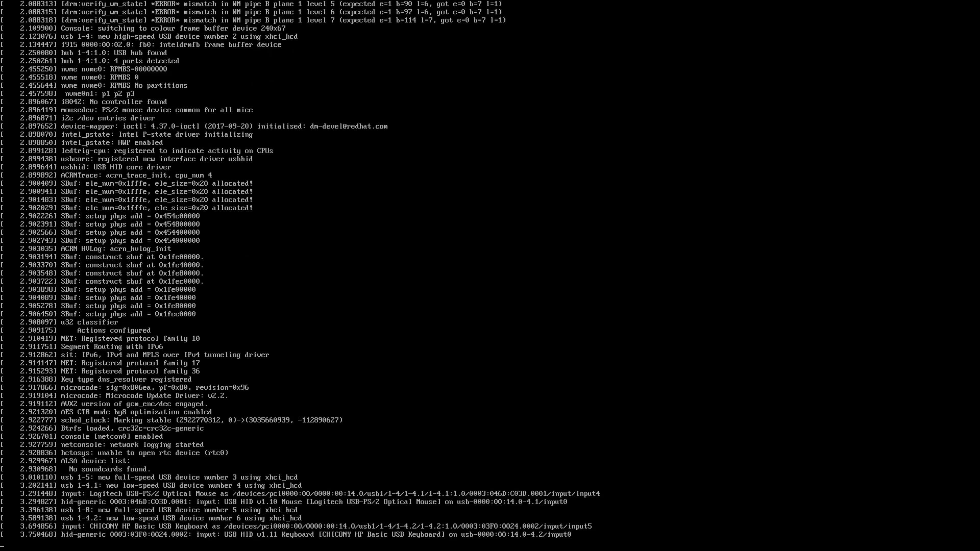
scroll(down, 3)
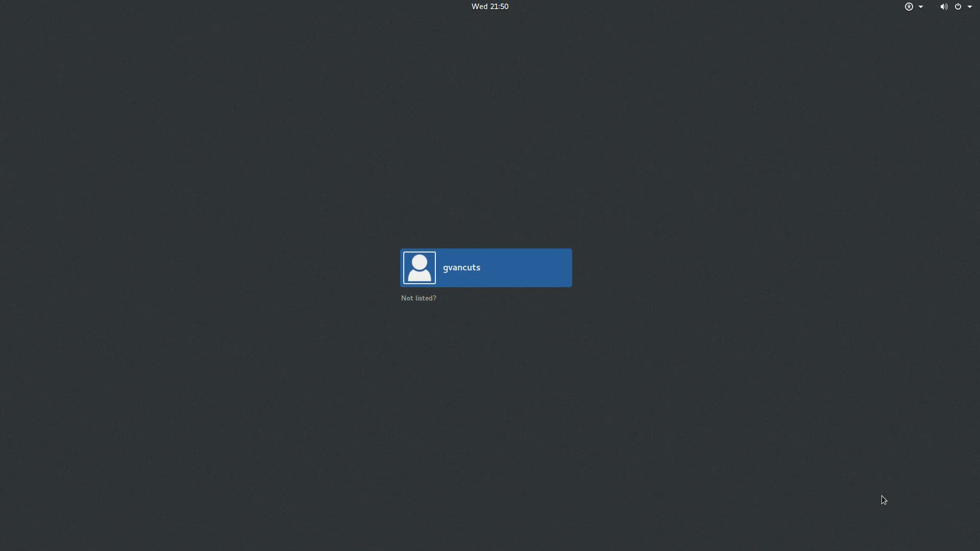
- Sign in to the Clear Linux desktop with the user account and its password
click(486, 267)
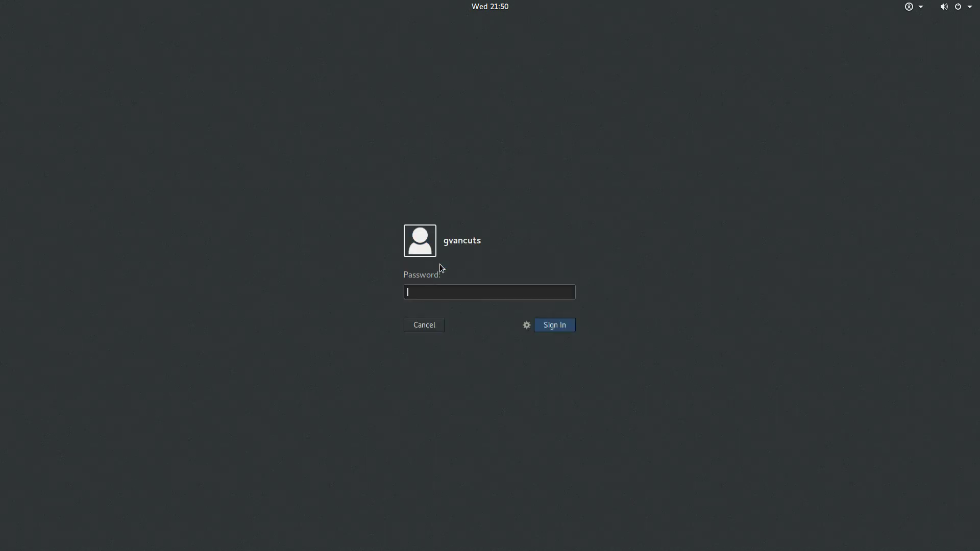
text(•)
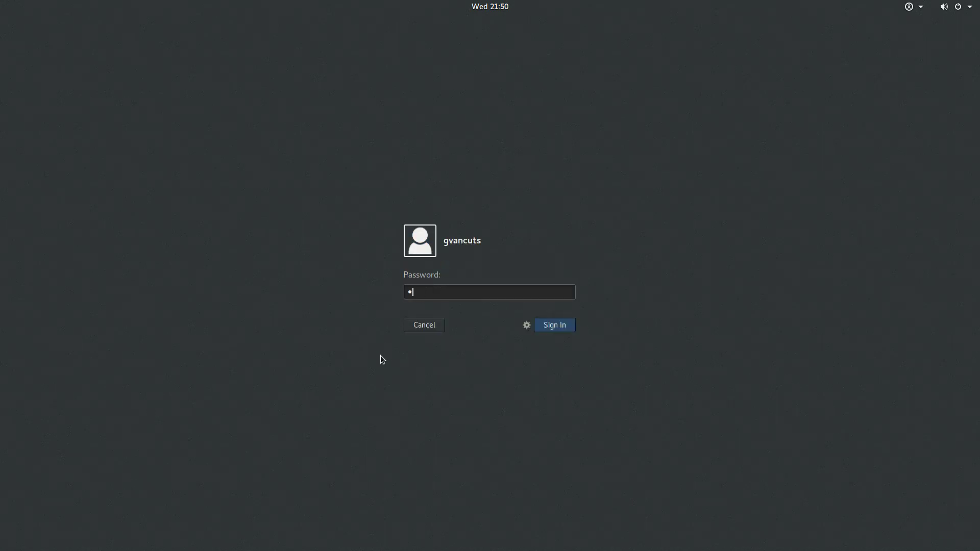
text(password)
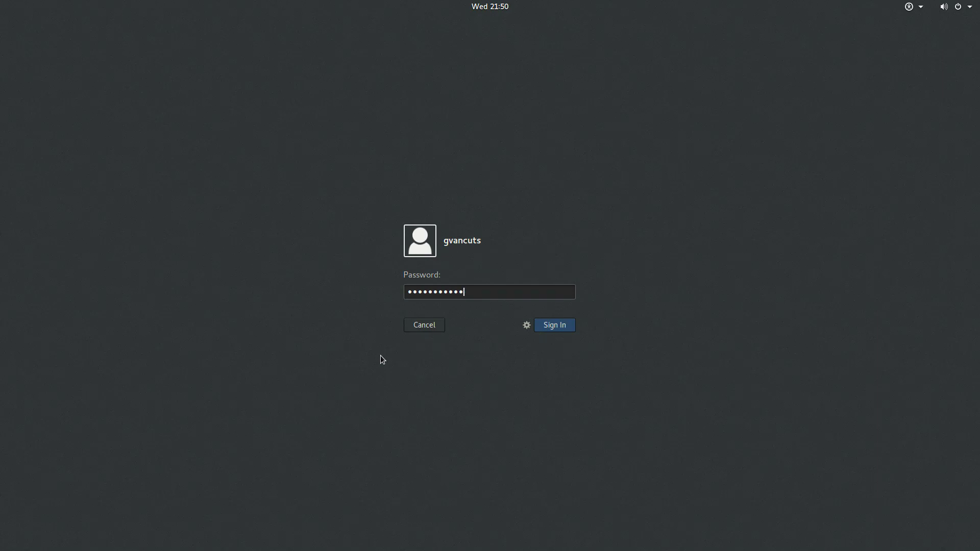
click(553, 324)
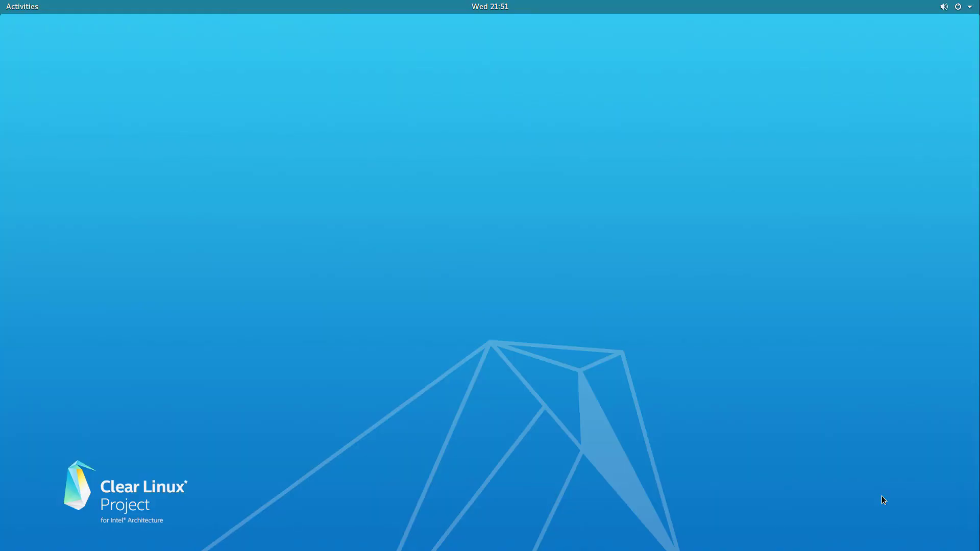
mouse_move(438, 6)
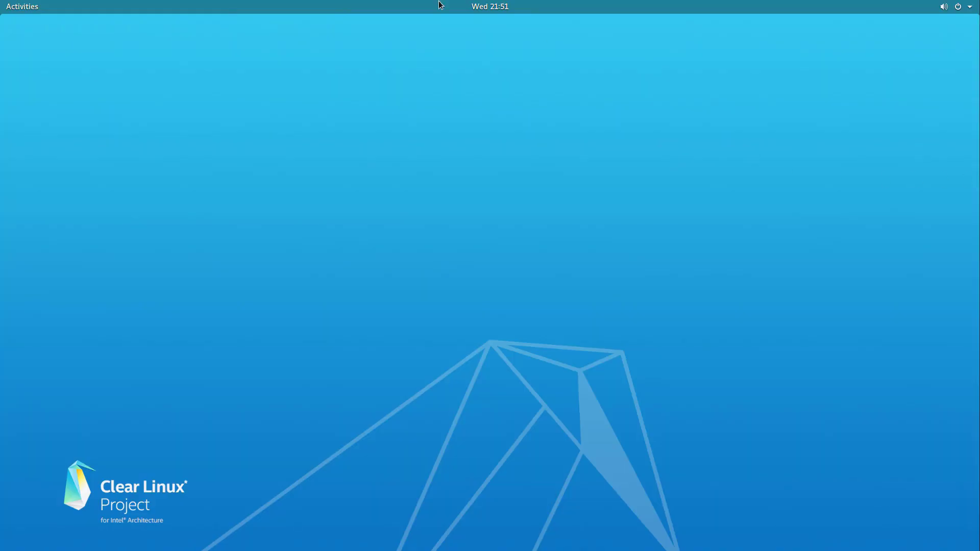
- Launch a terminal from Activities and enlarge its window on the desktop
click(21, 6)
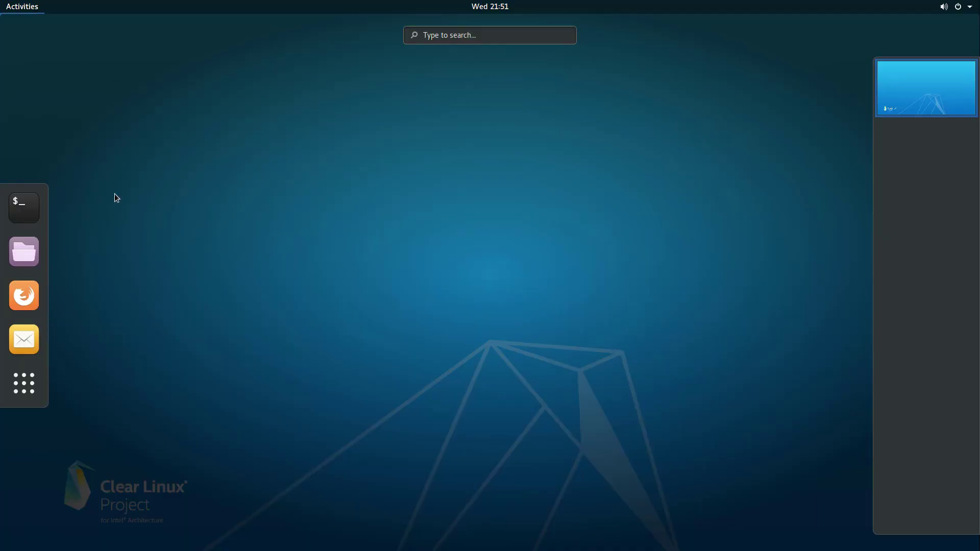
click(24, 207)
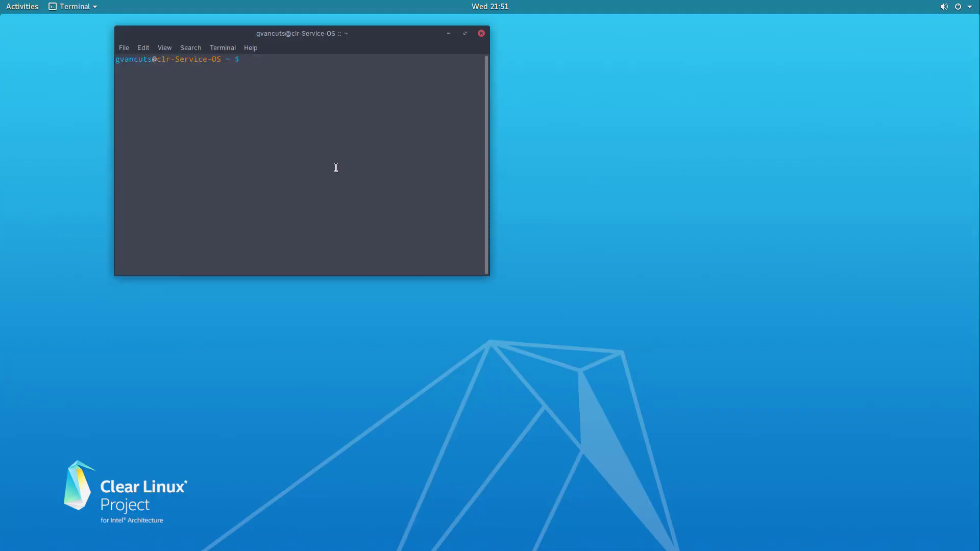
drag(302, 33, 193, 24)
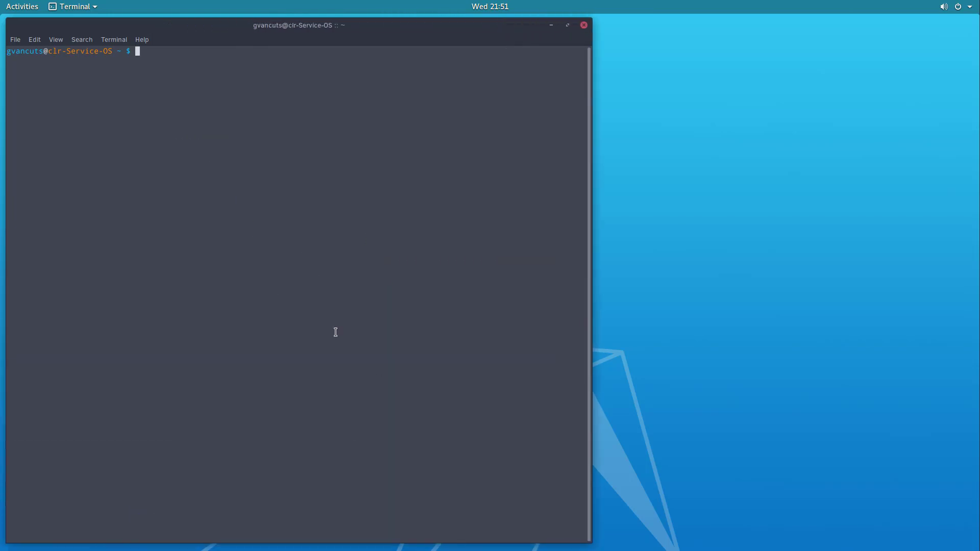
- Run ./start_VMs.sh to start the Zephyr and Clear Linux VMs
text(./start_VMs.sh)
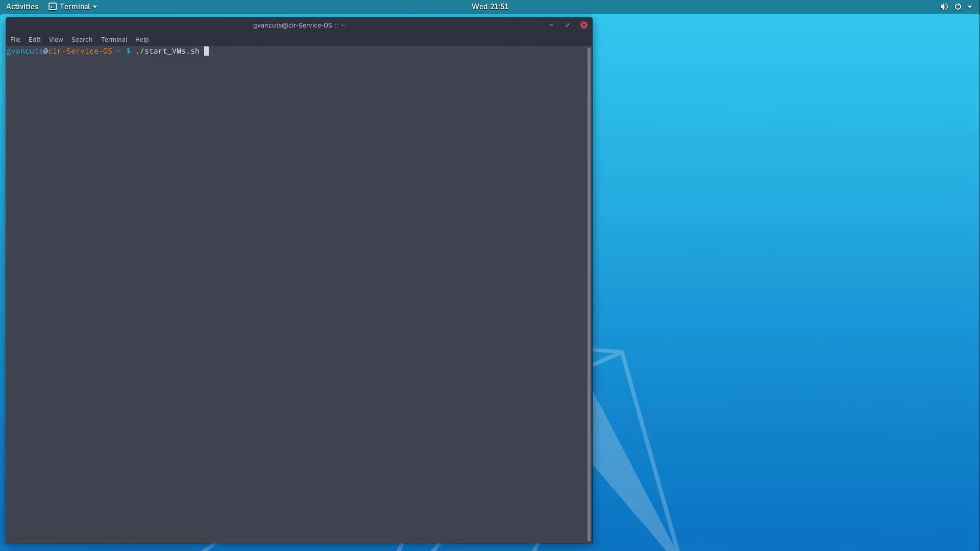
key(Return)
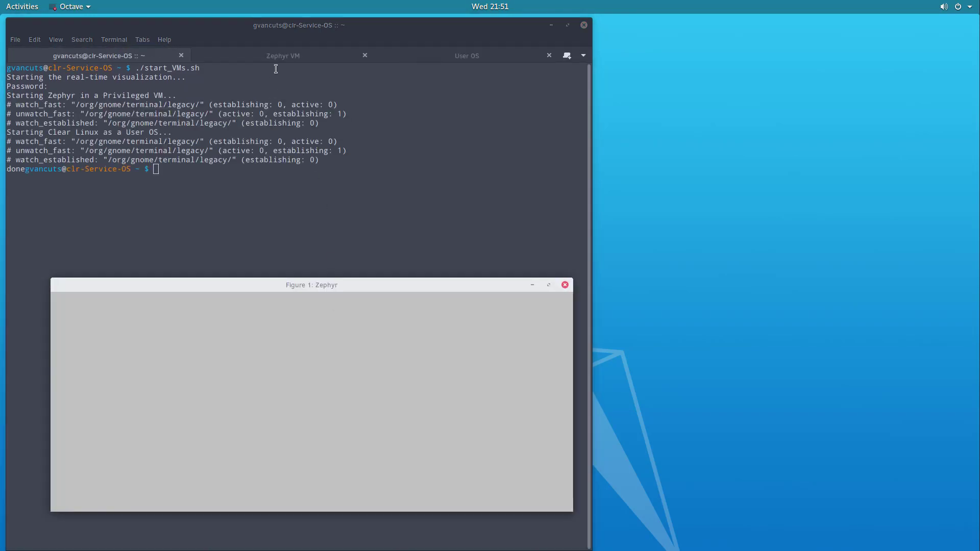
- Check the Zephyr VM console, then the Clear Linux User OS console
click(283, 55)
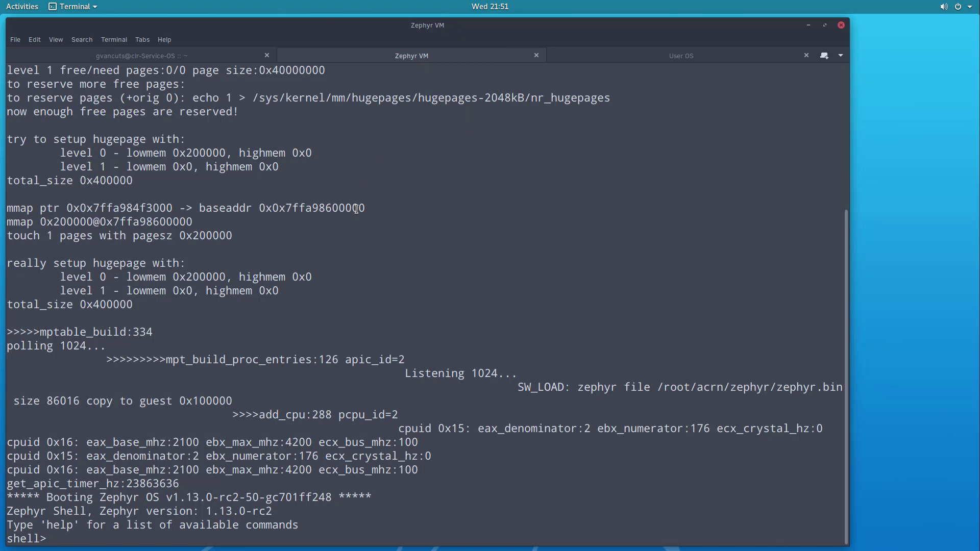
click(680, 55)
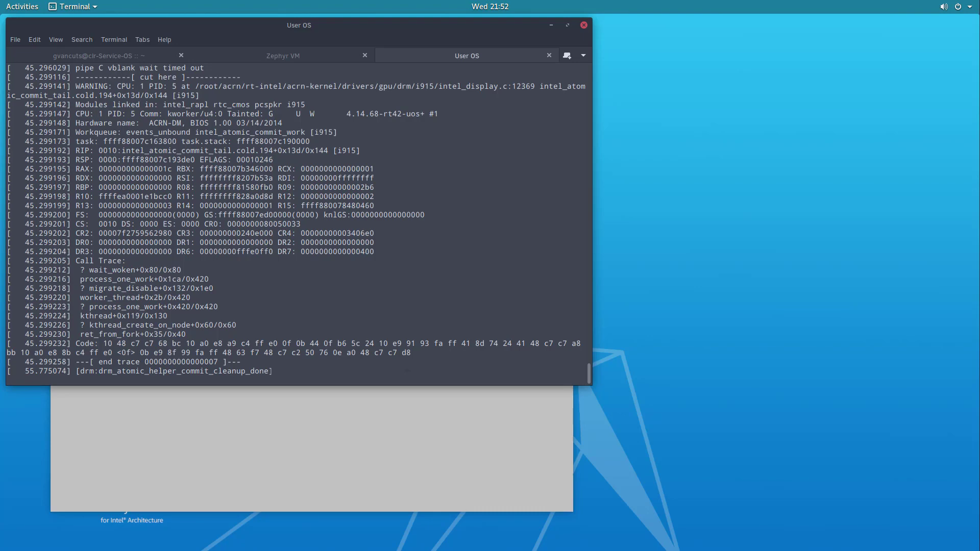
- In the Zephyr VM console, start the rt-test cyclictest latency run
click(281, 55)
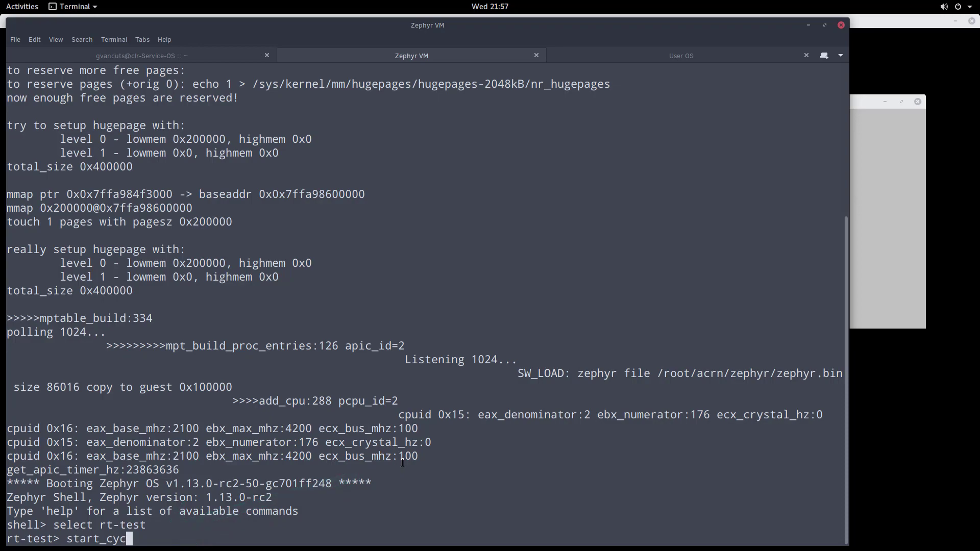
key(Return)
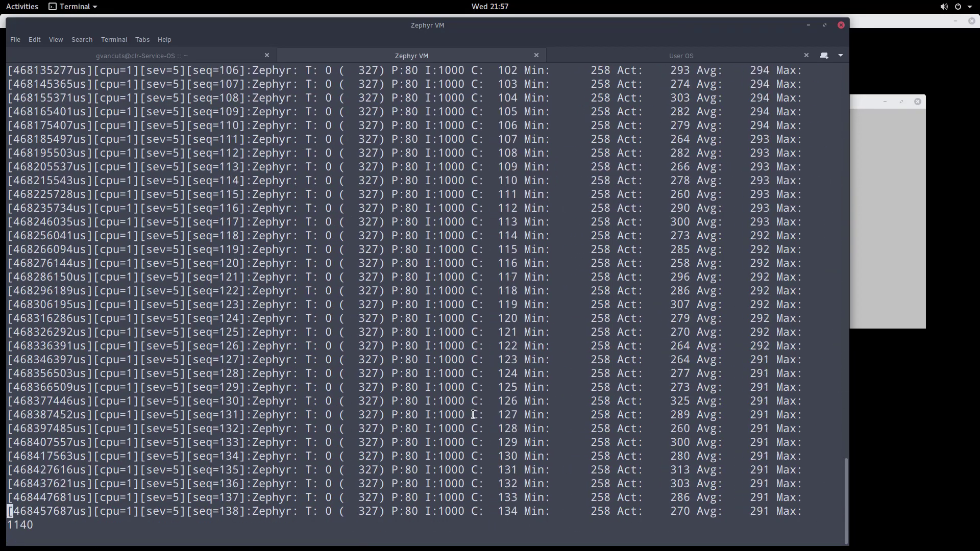